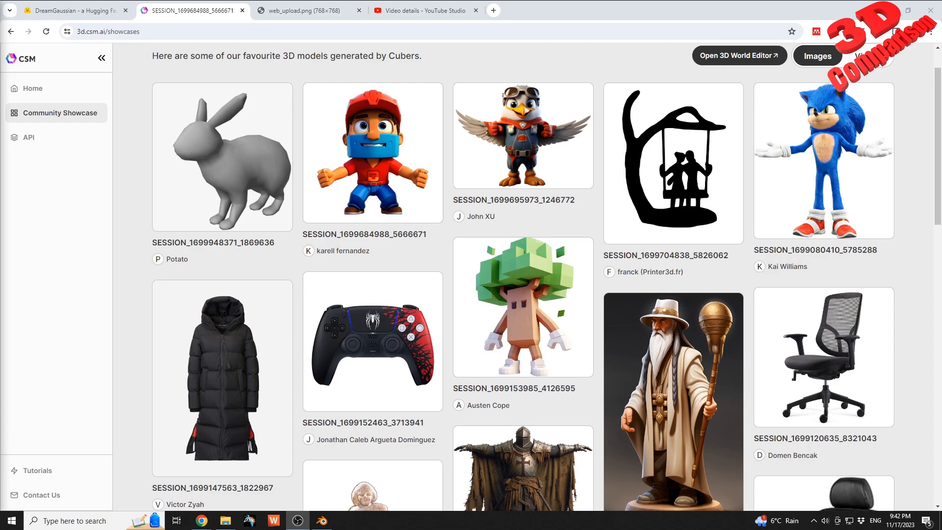
pyautogui.moveTo(144, 330)
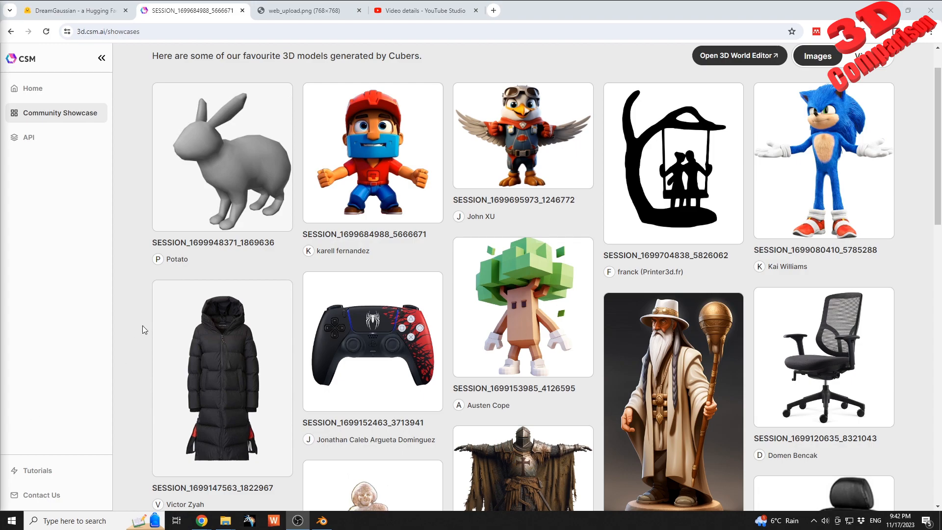
pyautogui.moveTo(81, 120)
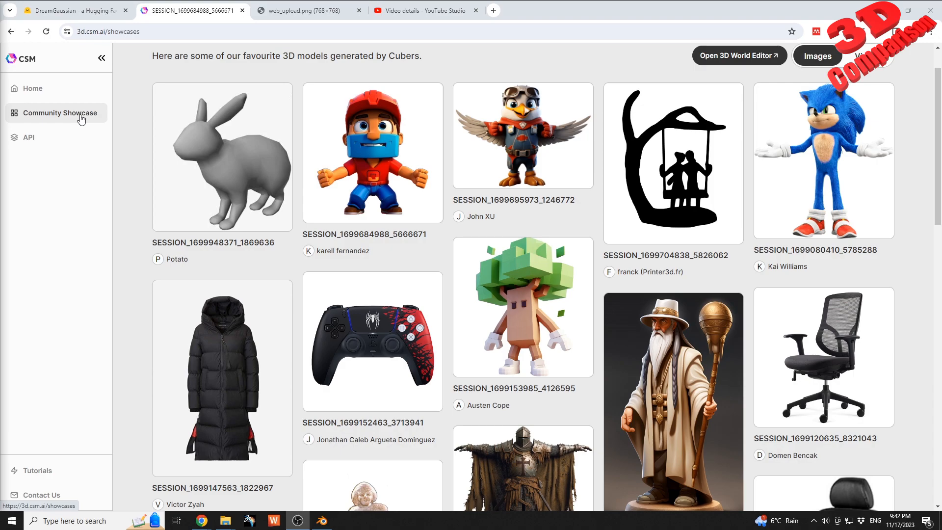
# Save web_upload.png, the red-helmeted character image, to the Desktop as a PNG
pyautogui.click(373, 152)
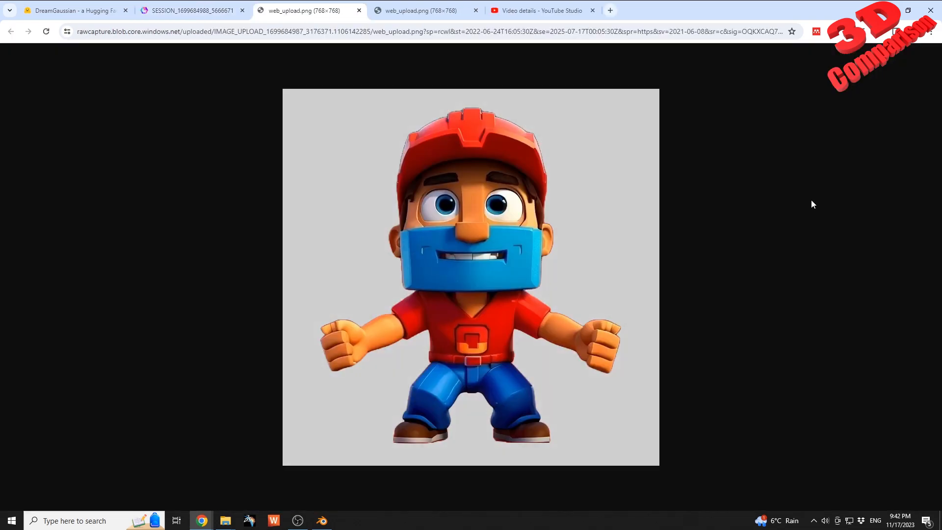
pyautogui.rightClick(561, 250)
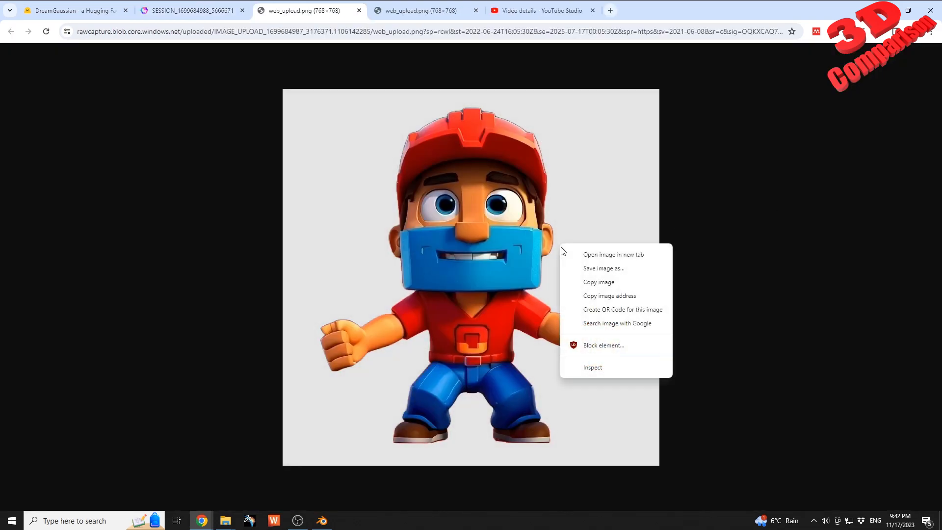
pyautogui.click(605, 268)
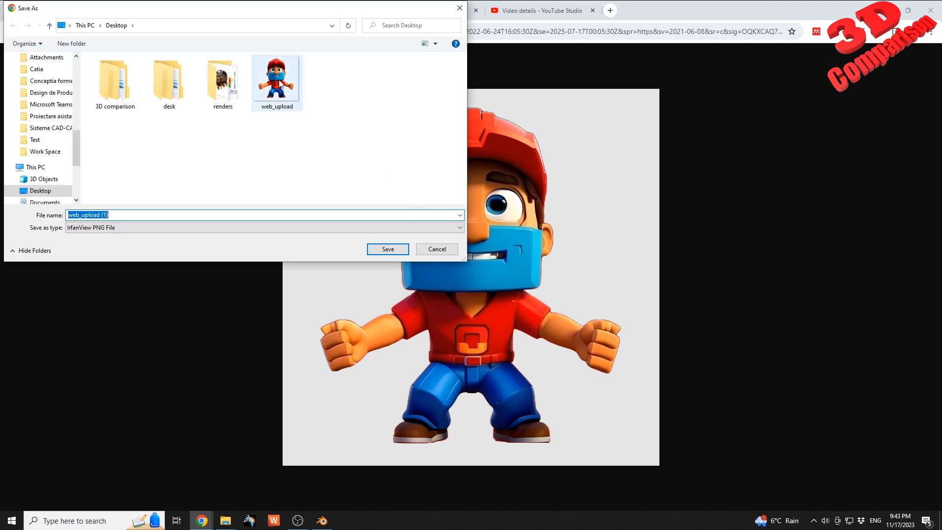
pyautogui.click(388, 249)
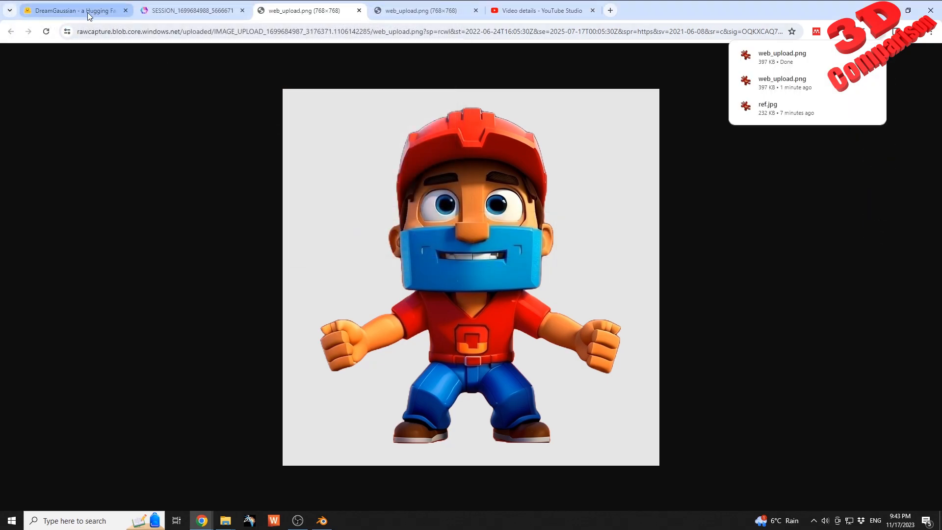
# Run Generate 3D on the uploaded character image in DreamGaussian to get the Stage 1 model
pyautogui.click(79, 10)
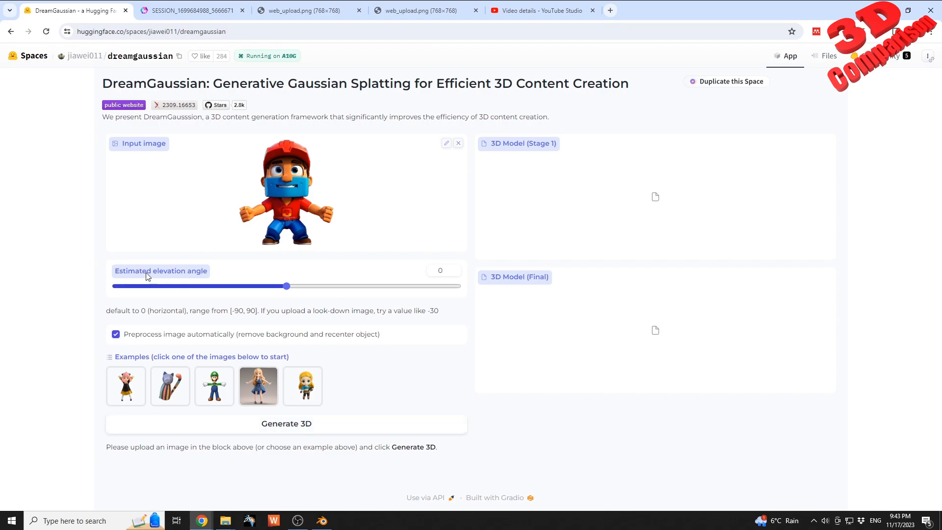
pyautogui.moveTo(404, 314)
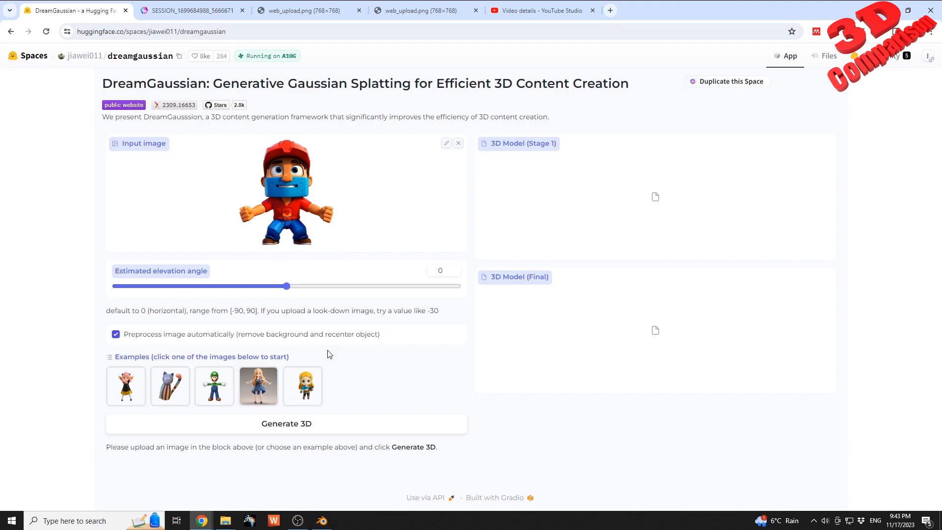
pyautogui.moveTo(339, 429)
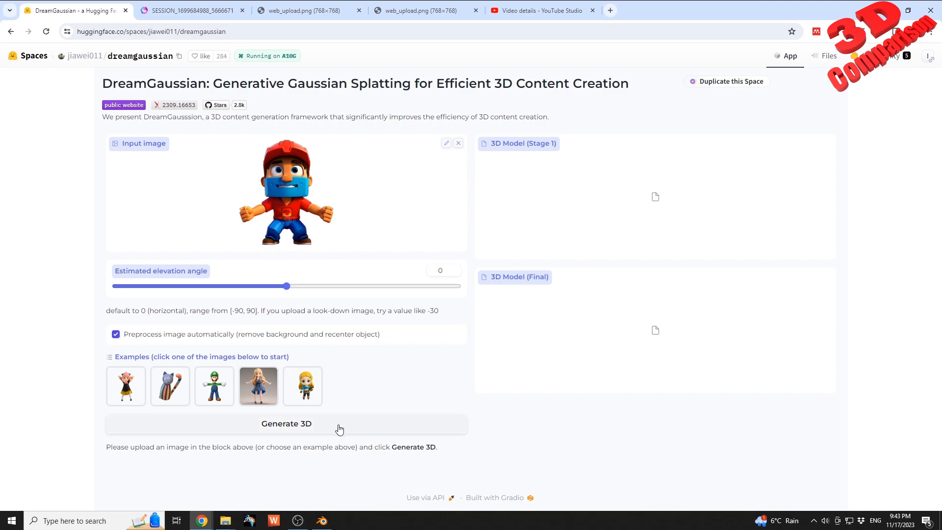
pyautogui.click(286, 424)
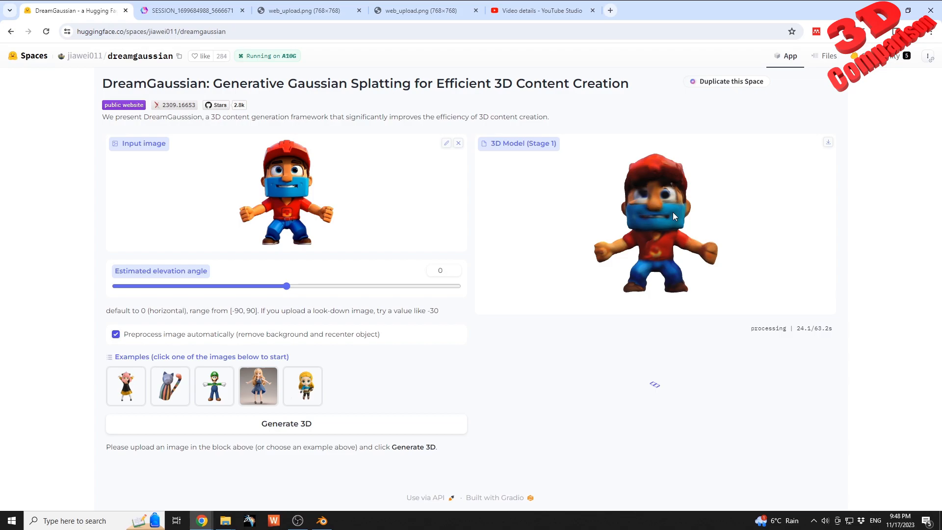
pyautogui.moveTo(669, 228)
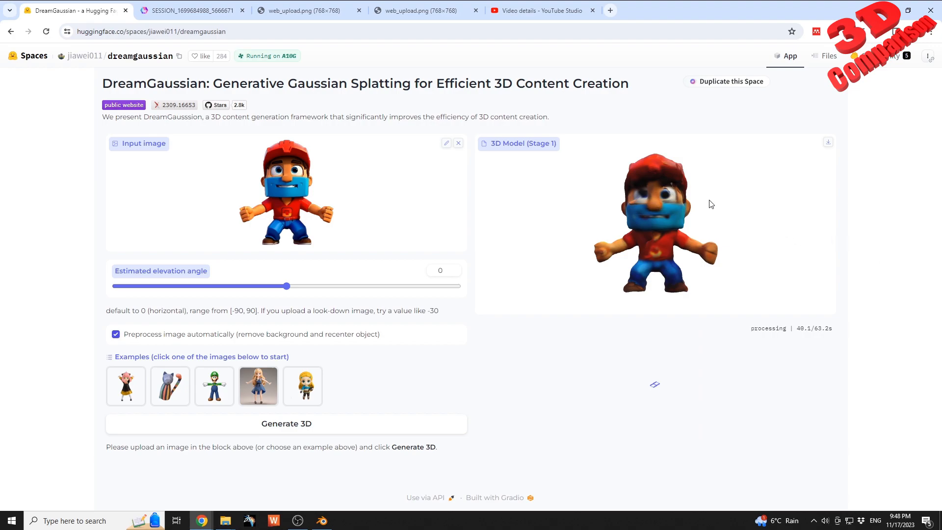
pyautogui.moveTo(671, 171)
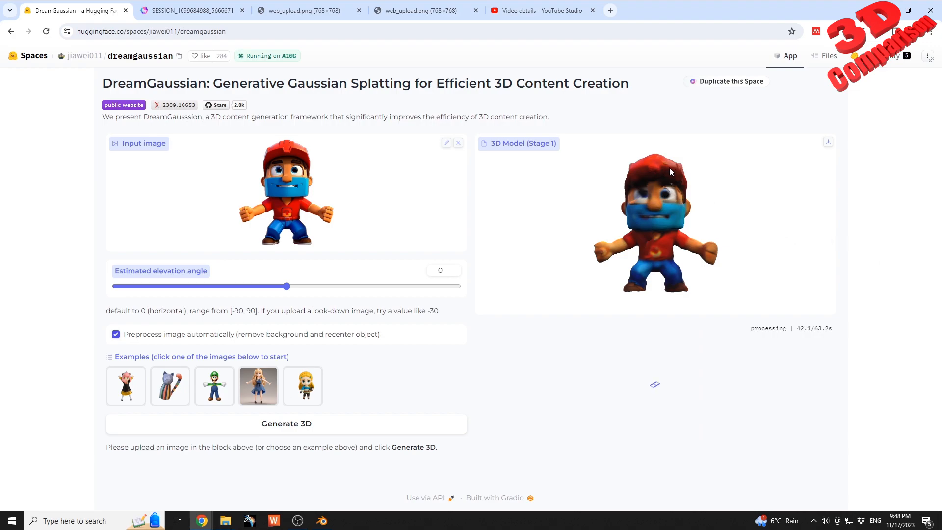
pyautogui.moveTo(644, 171)
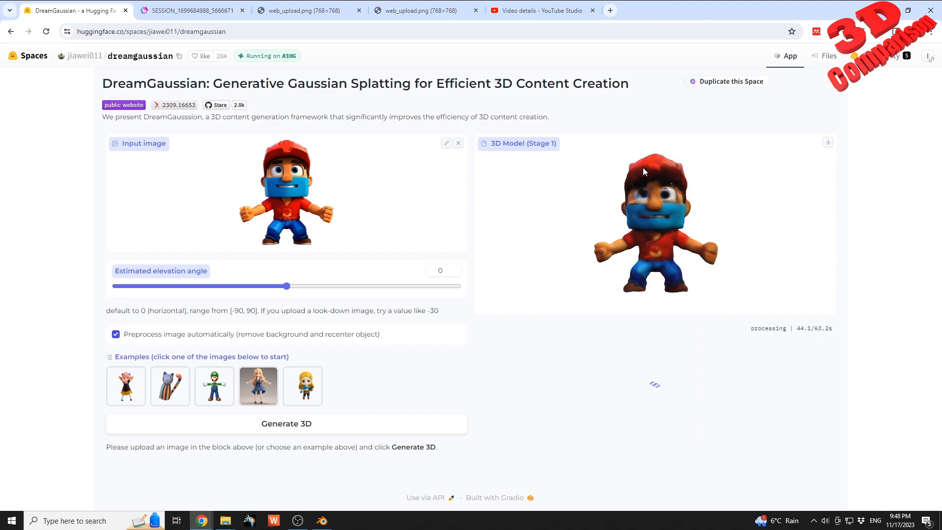
# View the refined textured helmeted-character mesh in CSM's 3D viewer
pyautogui.click(186, 11)
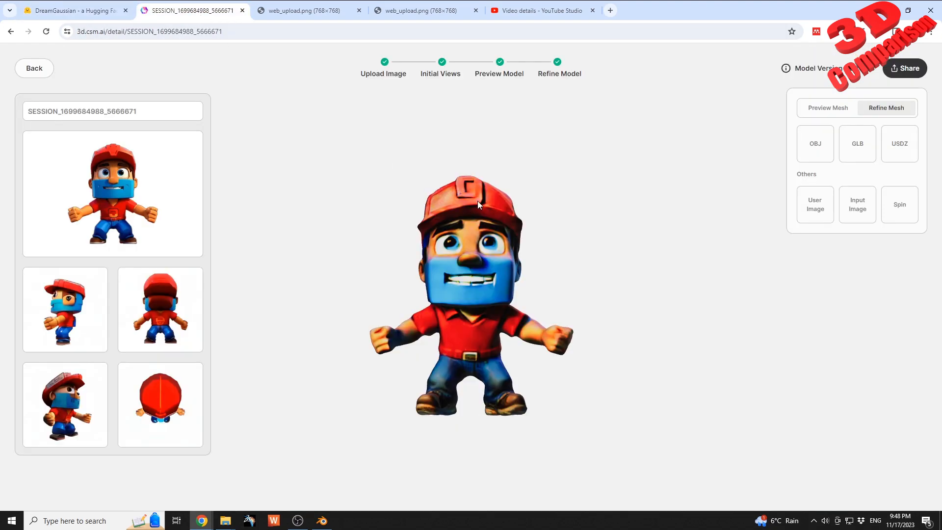
pyautogui.moveTo(497, 232)
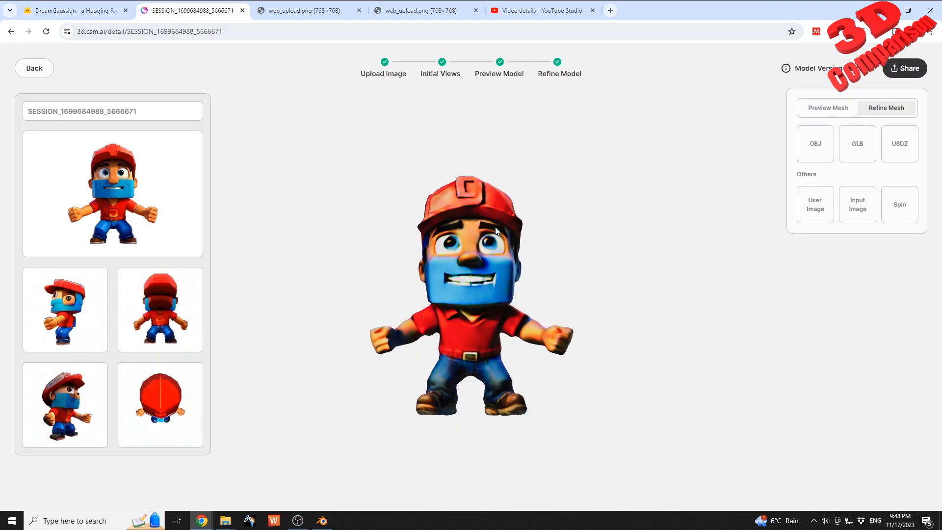
pyautogui.moveTo(460, 213)
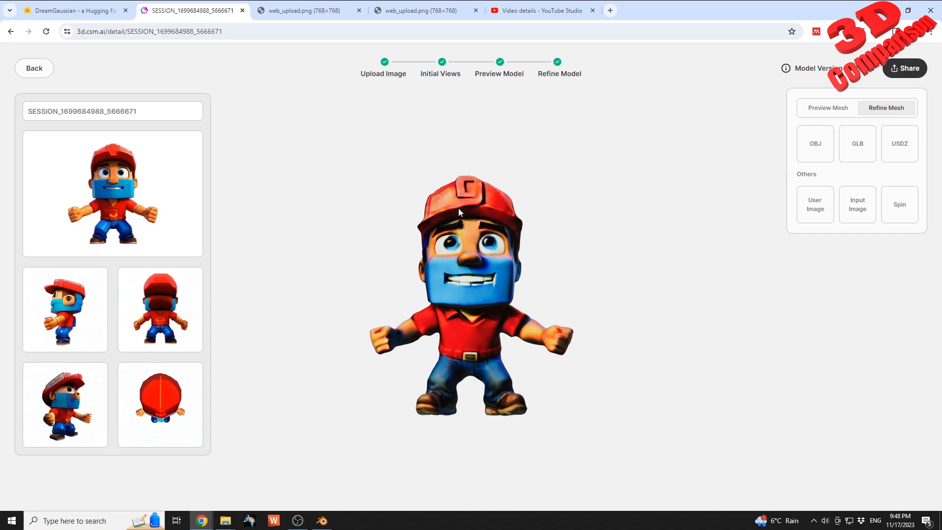
pyautogui.moveTo(481, 216)
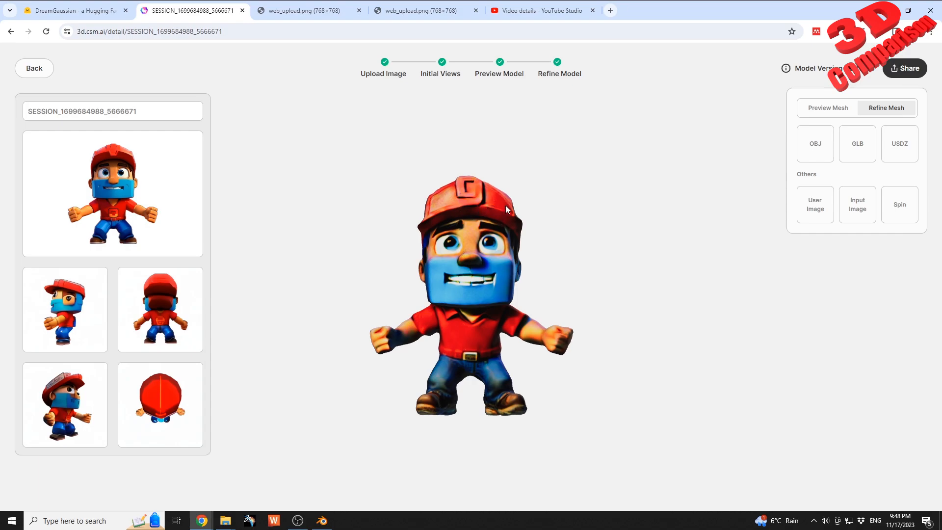
pyautogui.moveTo(118, 149)
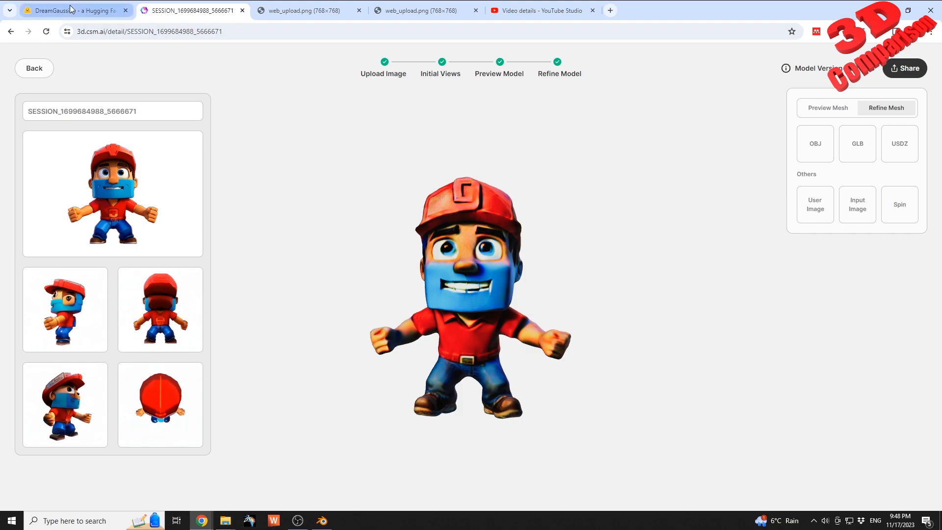
# Download the DreamGaussian 3D Model (Final) as a GLB file
pyautogui.click(69, 10)
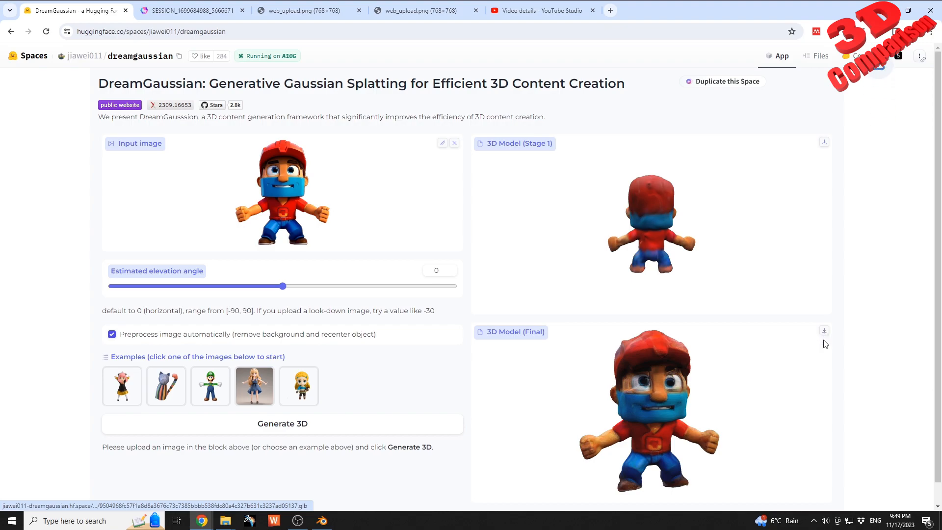
pyautogui.click(190, 11)
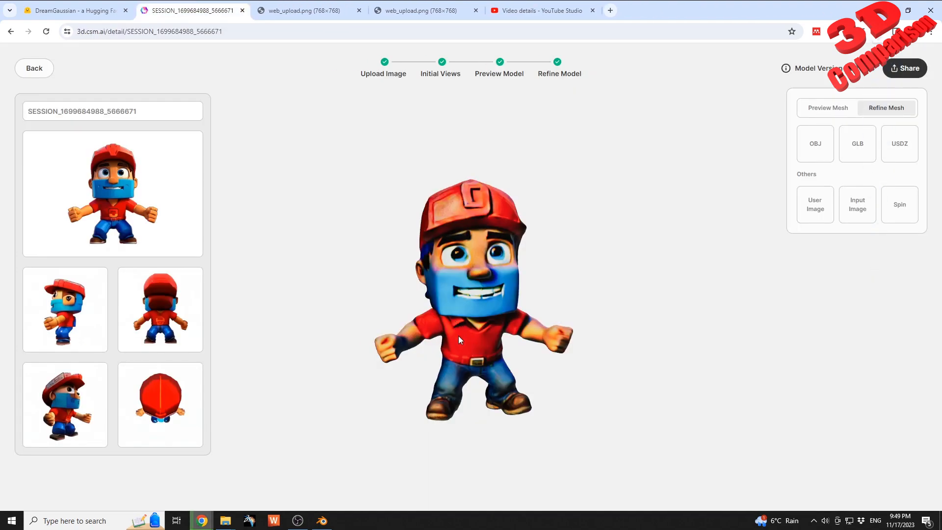
pyautogui.click(322, 521)
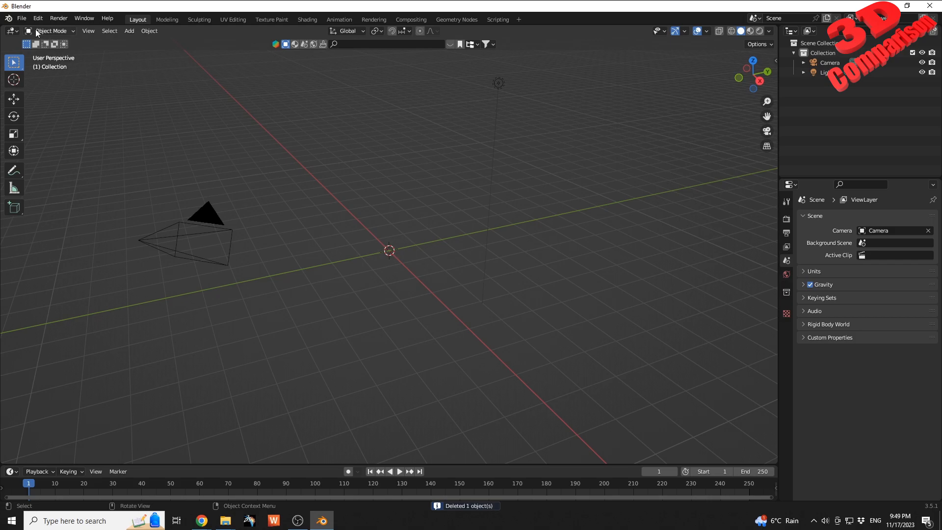
# Import mesh.glb from the Downloads folder via glTF 2.0, after cancelling an FBX import
pyautogui.click(21, 18)
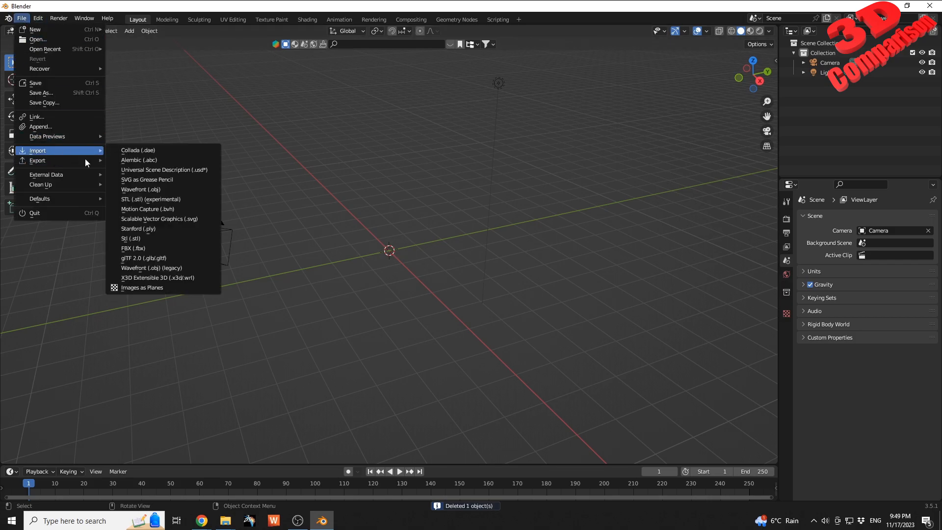
pyautogui.click(126, 248)
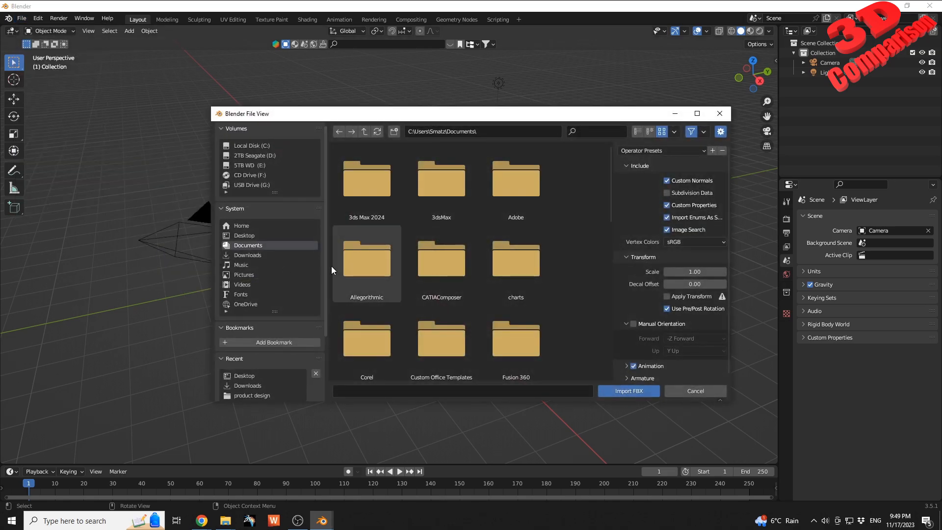
pyautogui.click(696, 391)
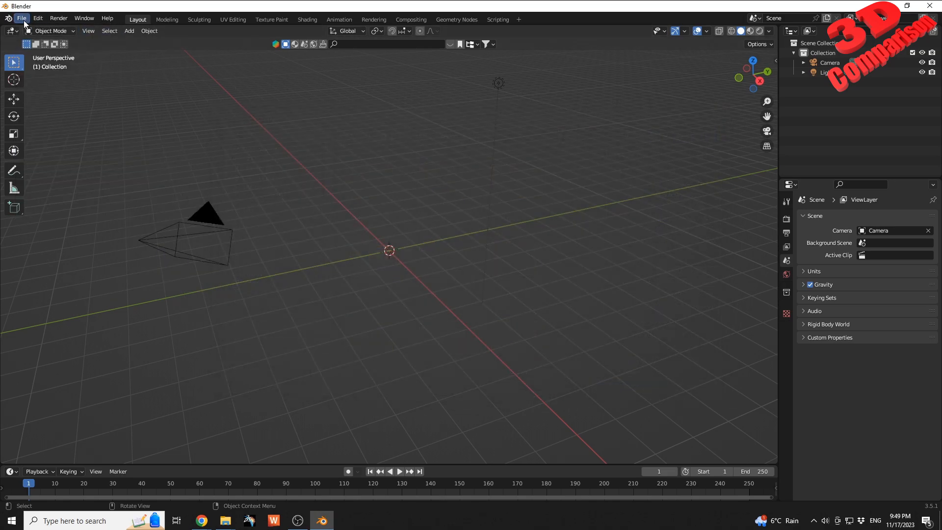
pyautogui.click(22, 18)
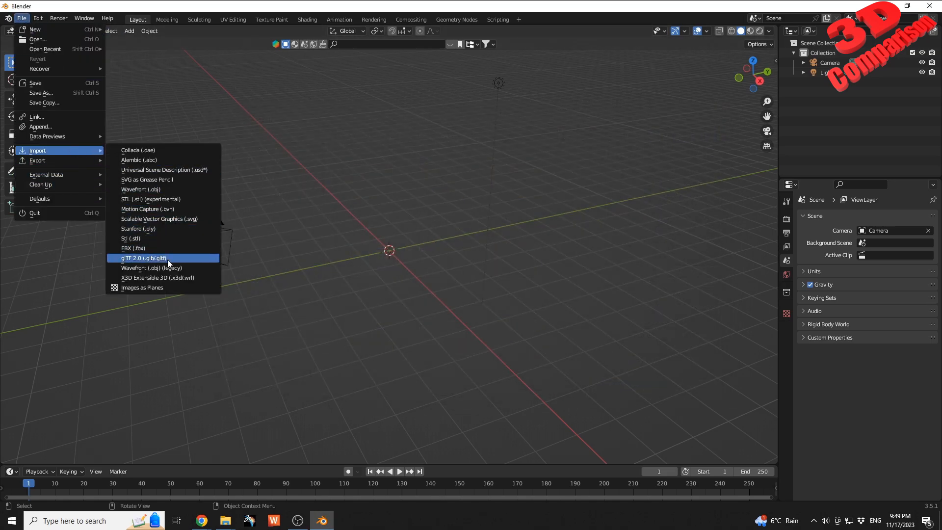
pyautogui.click(142, 257)
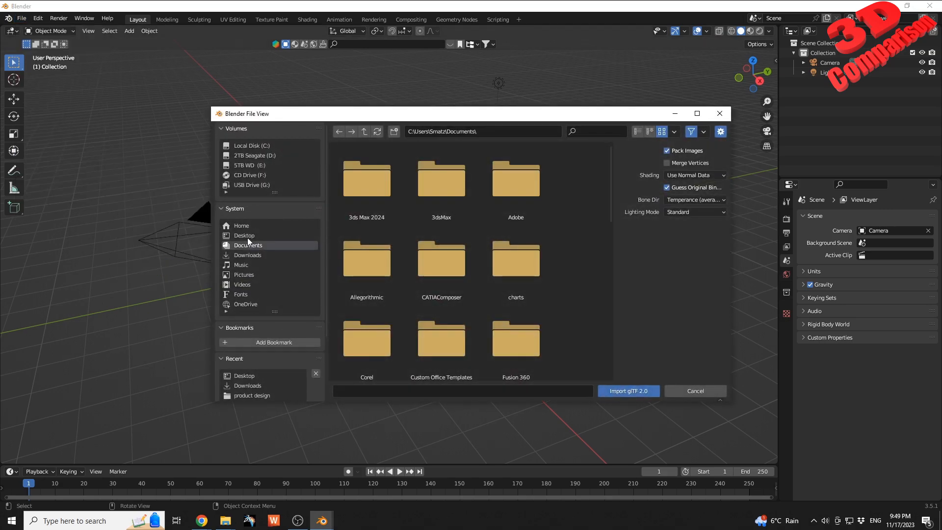
pyautogui.click(247, 255)
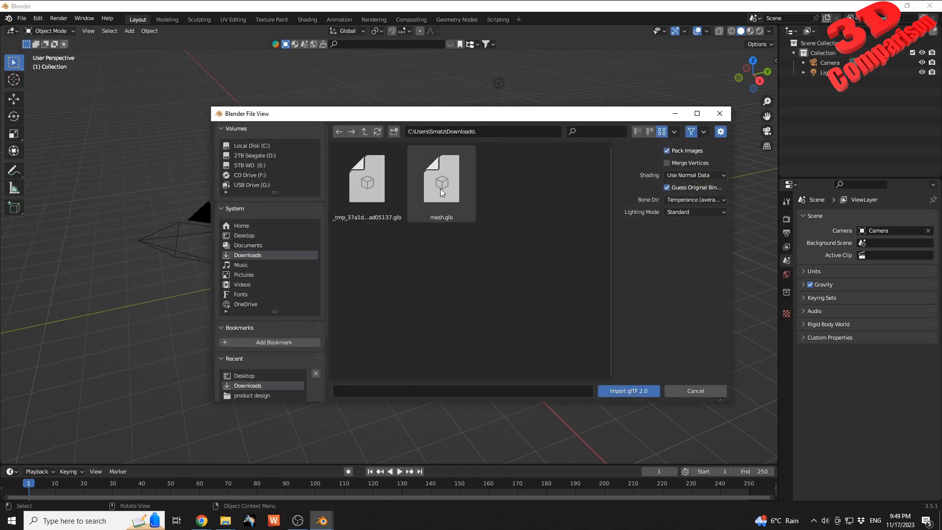
pyautogui.click(441, 181)
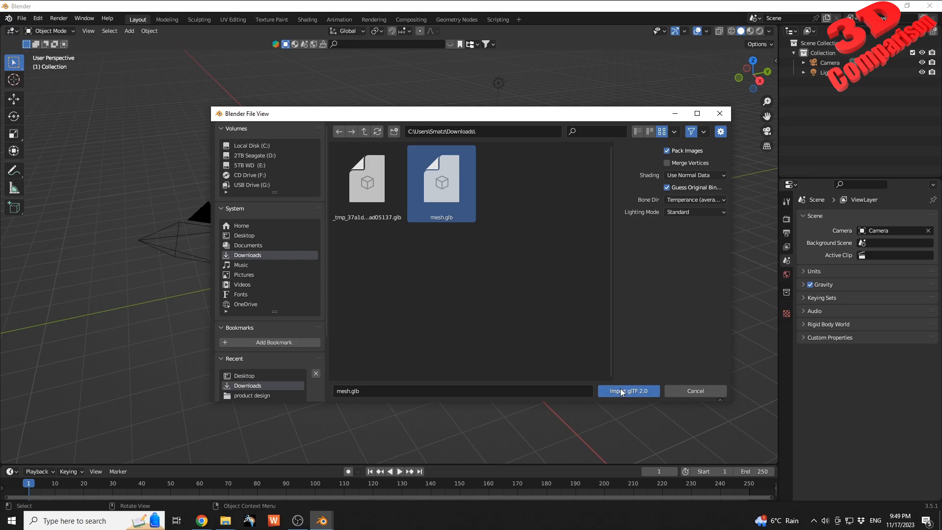
pyautogui.click(629, 391)
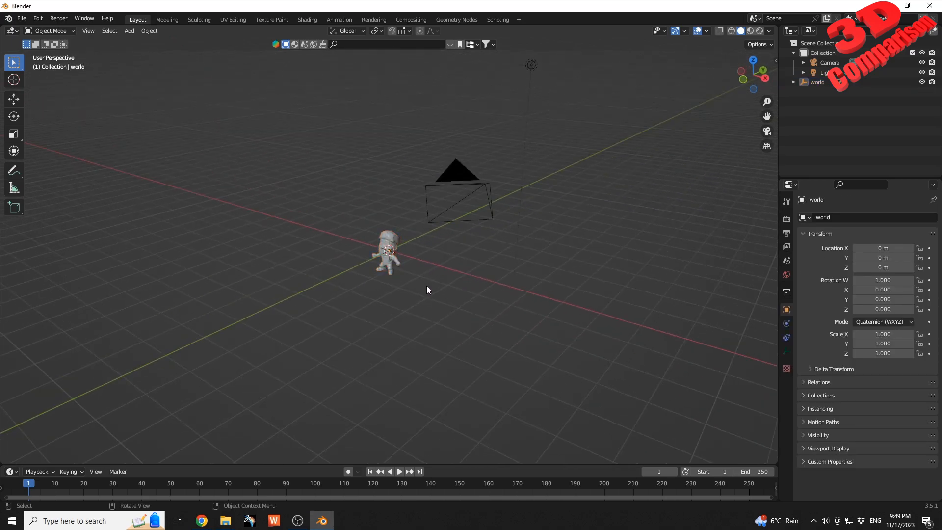
# Import the second downloaded GLB character model via glTF 2.0
pyautogui.click(20, 18)
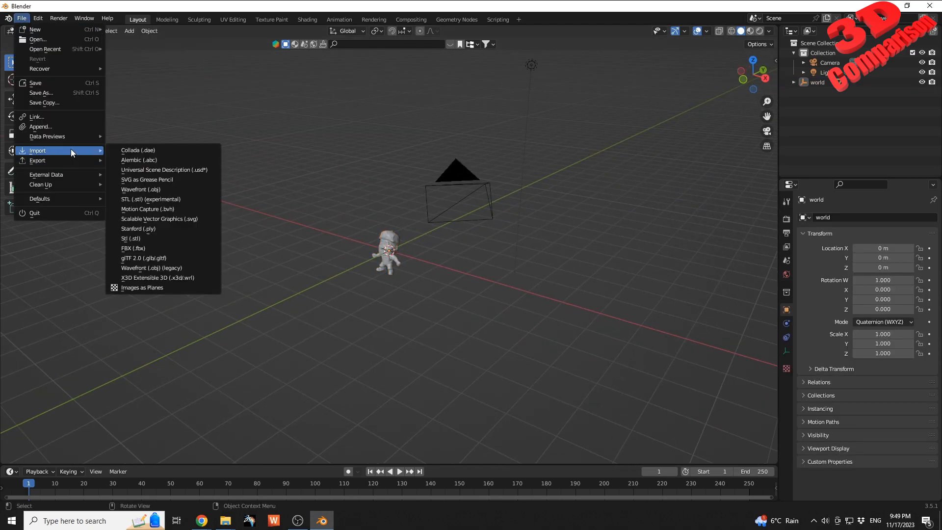
pyautogui.click(143, 258)
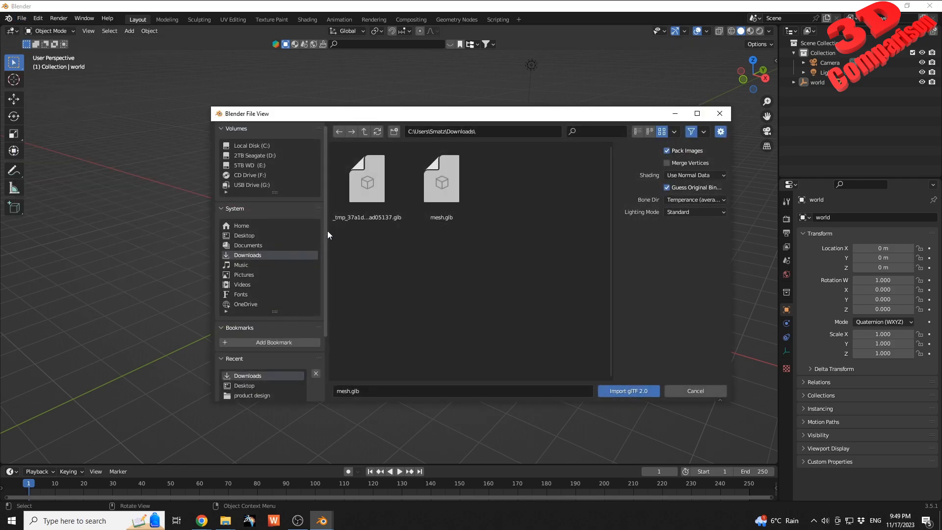
pyautogui.click(628, 390)
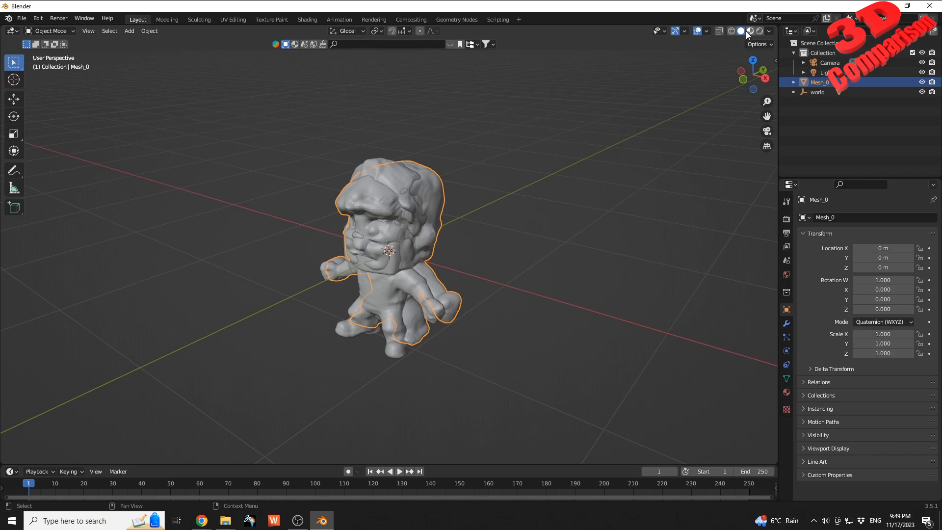
# Switch to Material Preview shading and move Mesh_0 along X beside the other character
pyautogui.click(750, 31)
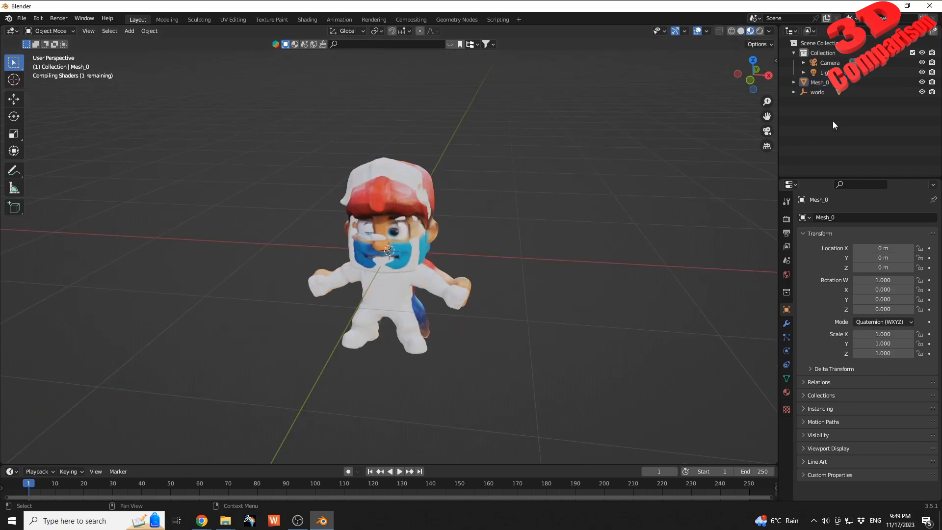
pyautogui.moveTo(391, 249); pyautogui.dragTo(472, 216)
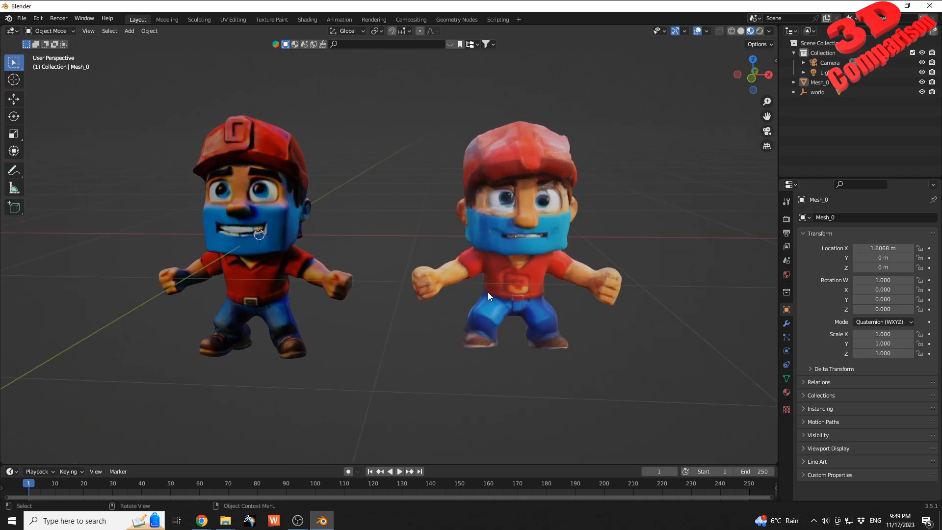
pyautogui.moveTo(463, 277)
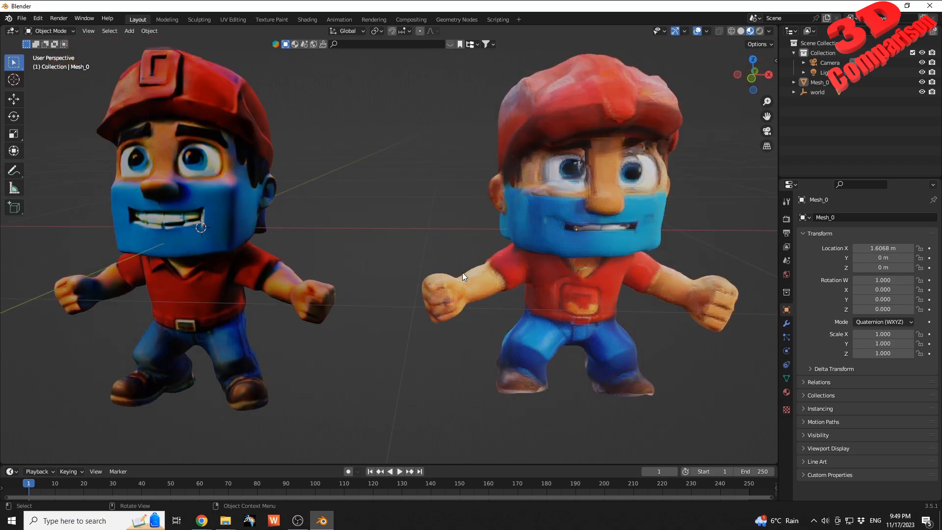
pyautogui.moveTo(553, 176)
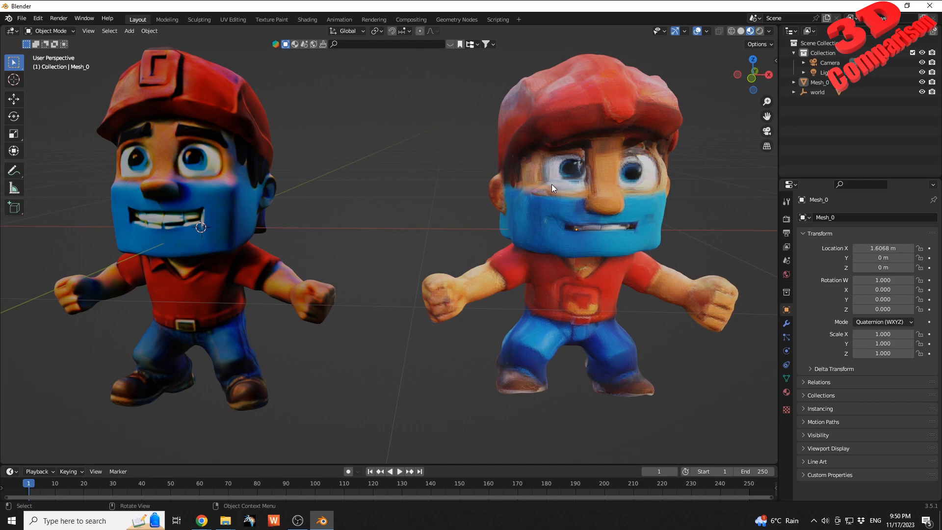
pyautogui.moveTo(235, 198)
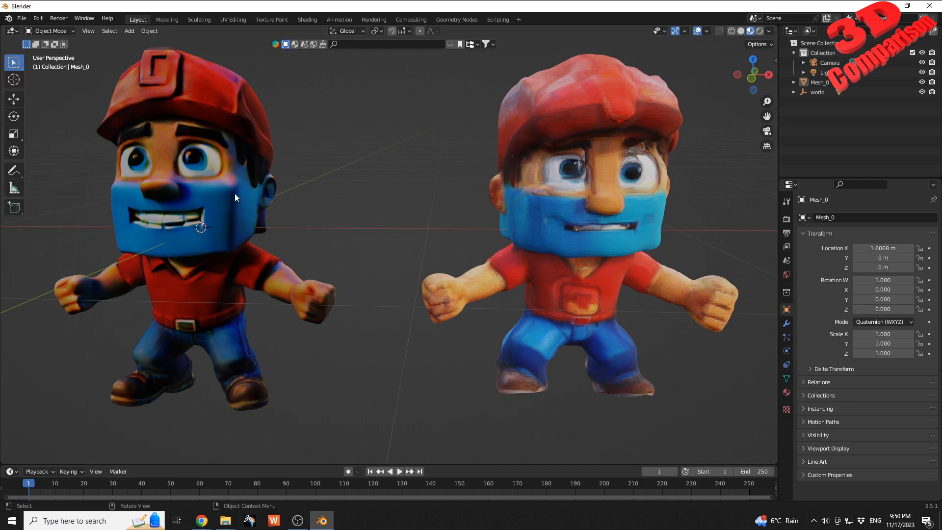
pyautogui.scroll(-3)
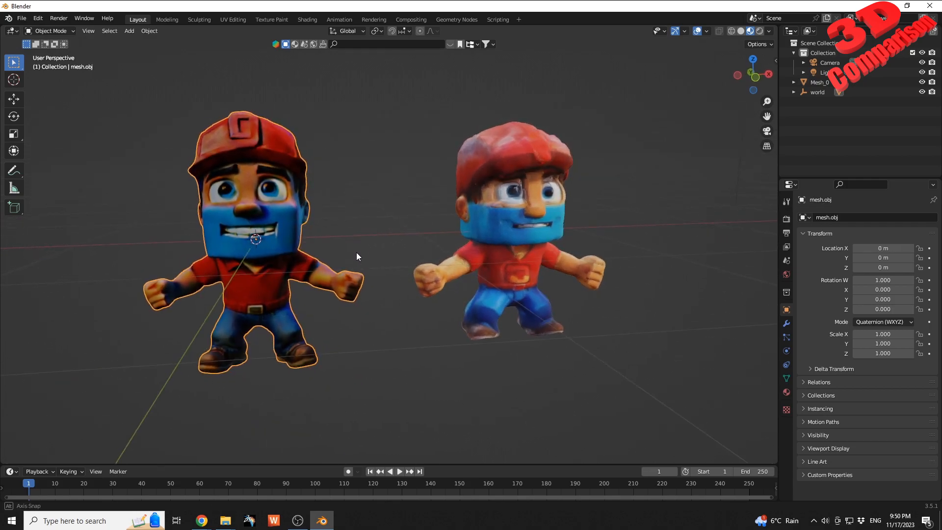
pyautogui.moveTo(357, 257); pyautogui.dragTo(276, 137)
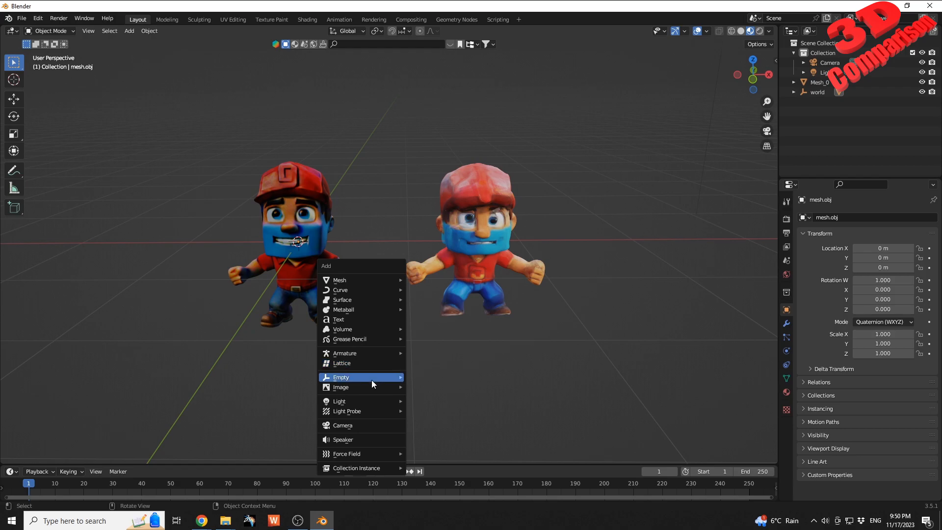
pyautogui.moveTo(360, 387)
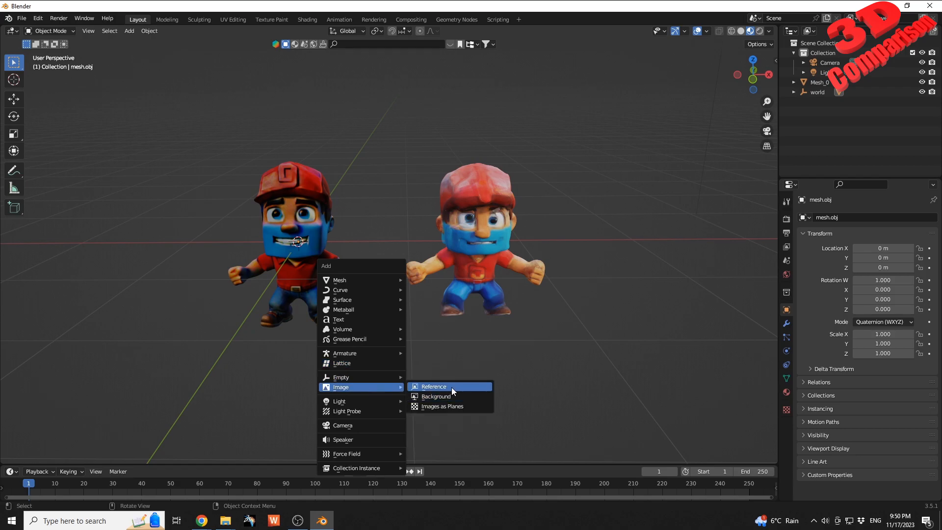
# Add the character reference image to the scene between the two models
pyautogui.click(433, 386)
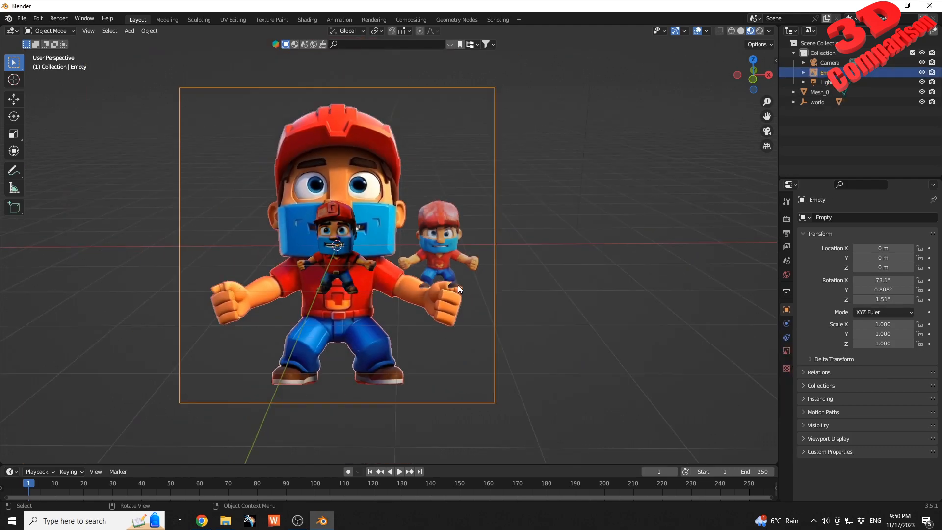
pyautogui.press('s')
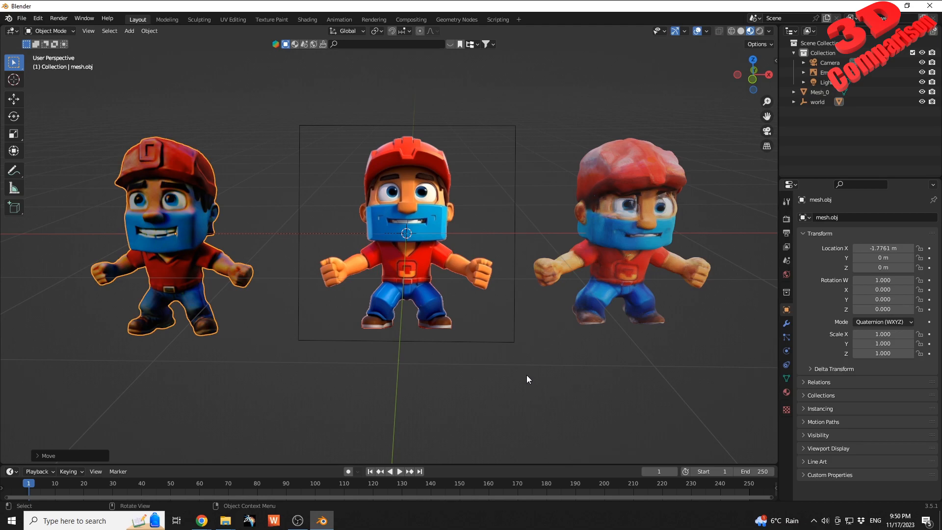
pyautogui.moveTo(357, 388)
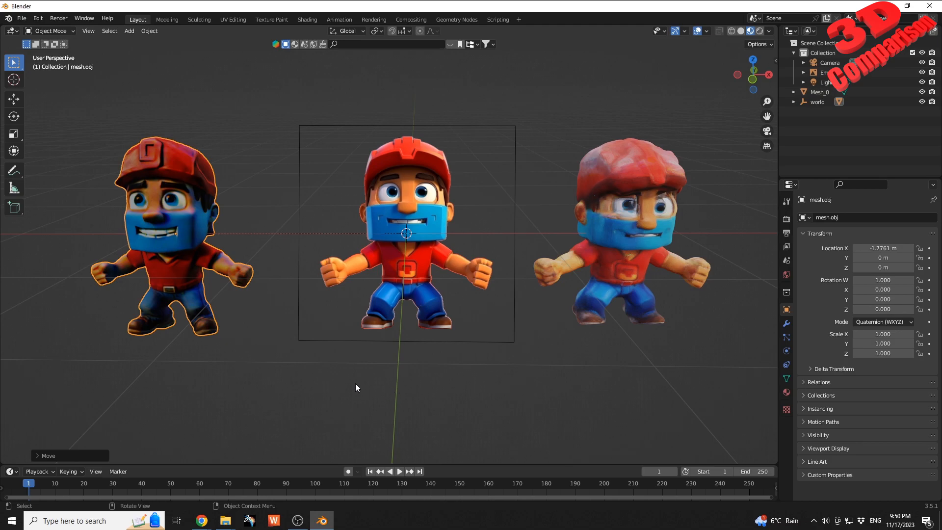